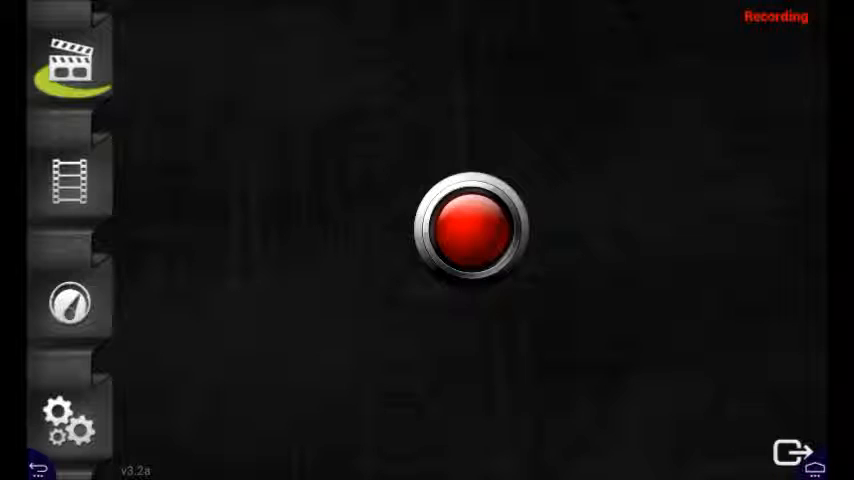
- Stop the screen recording, return home, and bring up the full list of installed apps
click(798, 452)
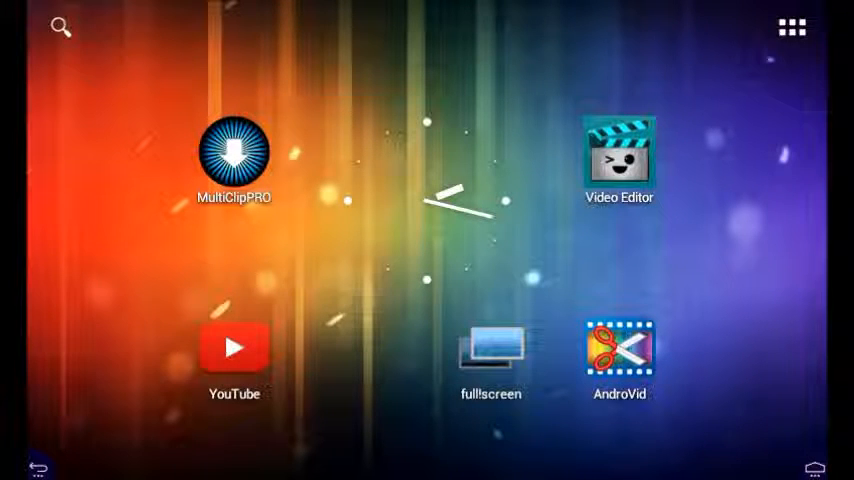
click(790, 22)
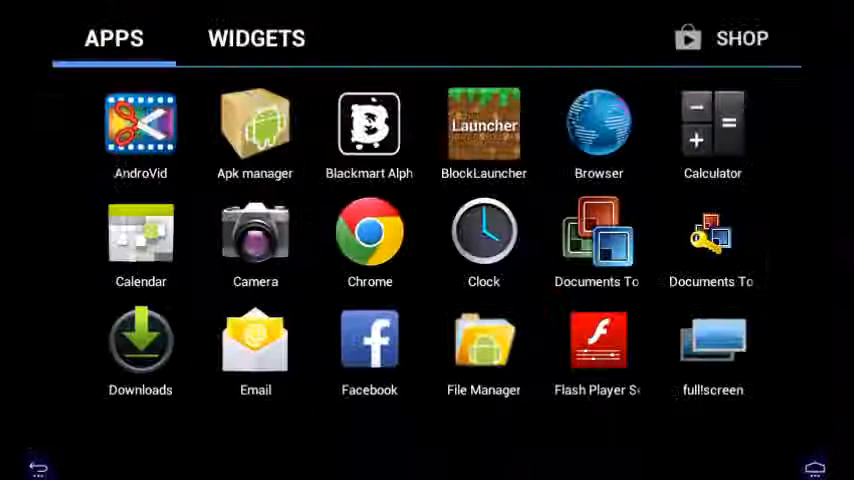